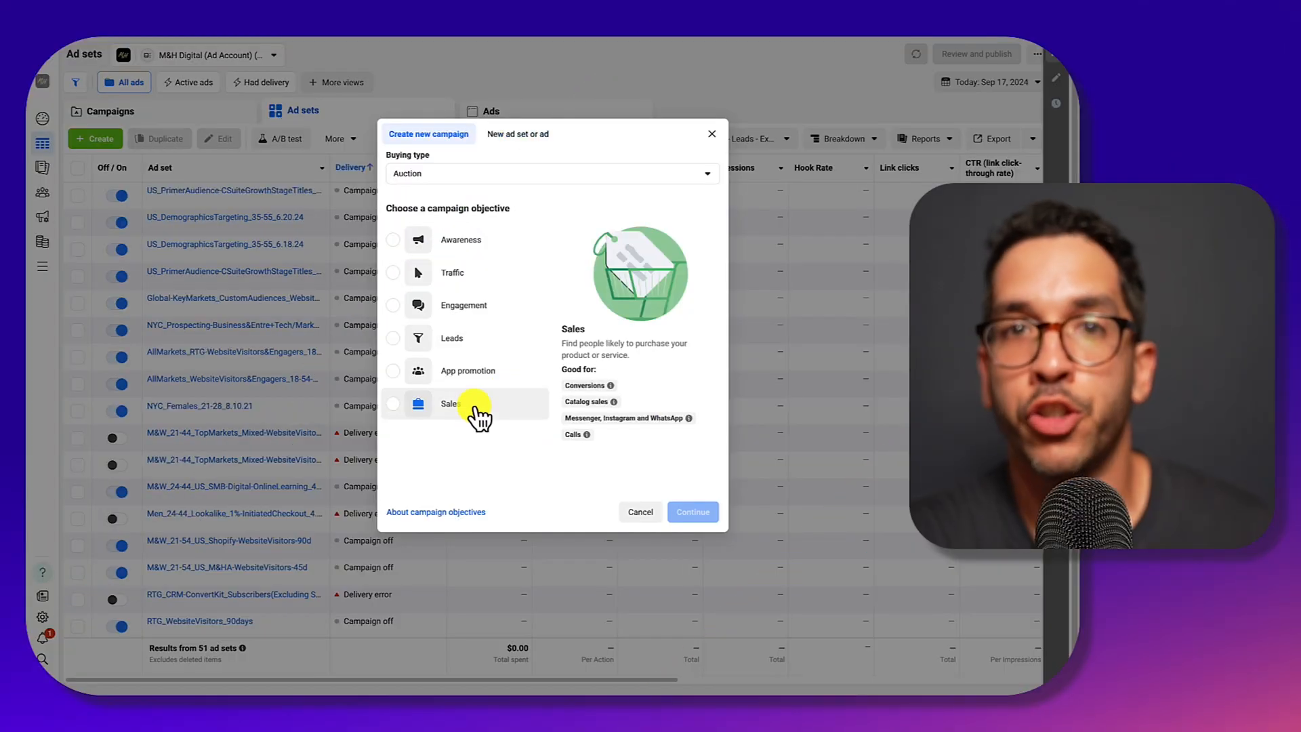
Step: Choose Sales as the objective and the manual sales campaign setup
{"action": "left_click", "coordinate": [693, 511]}
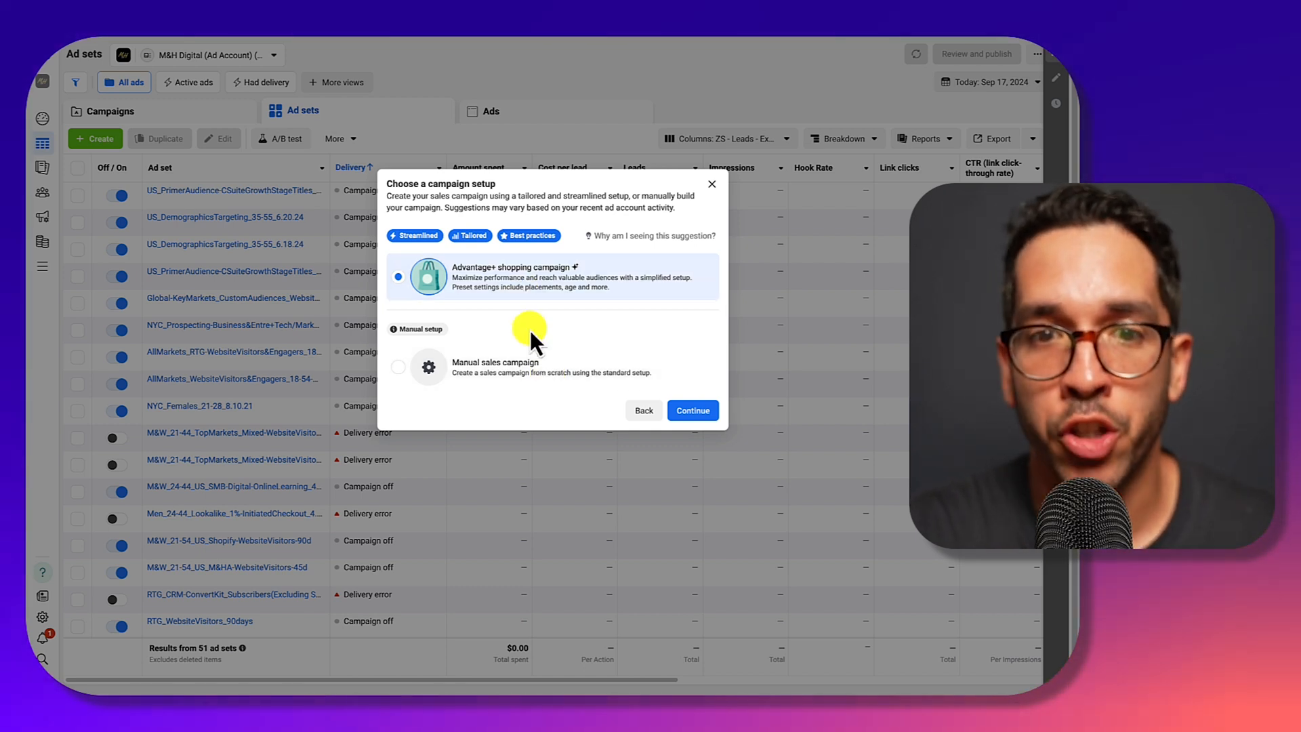
{"action": "left_click", "coordinate": [398, 366]}
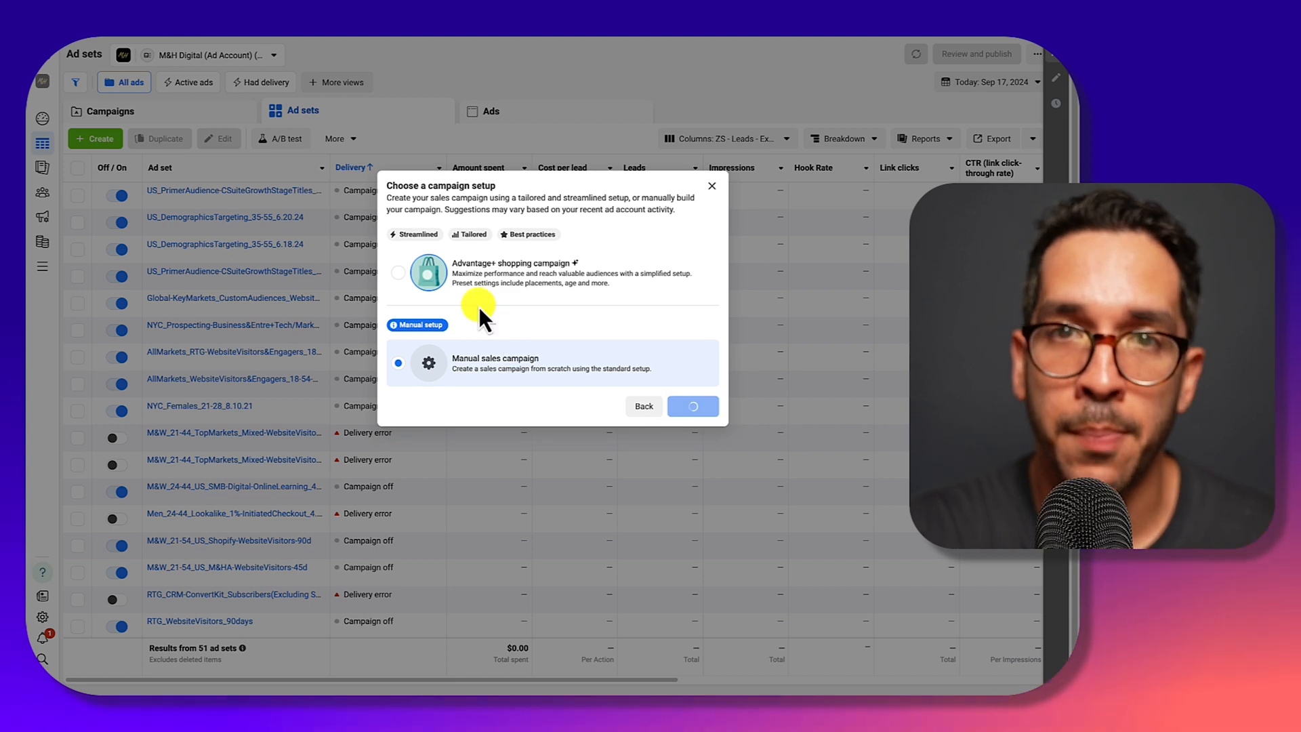
Step: Create the campaign and set the ad set's performance goal to Maximize number of conversions, revealing more options
{"action": "left_click", "coordinate": [691, 405]}
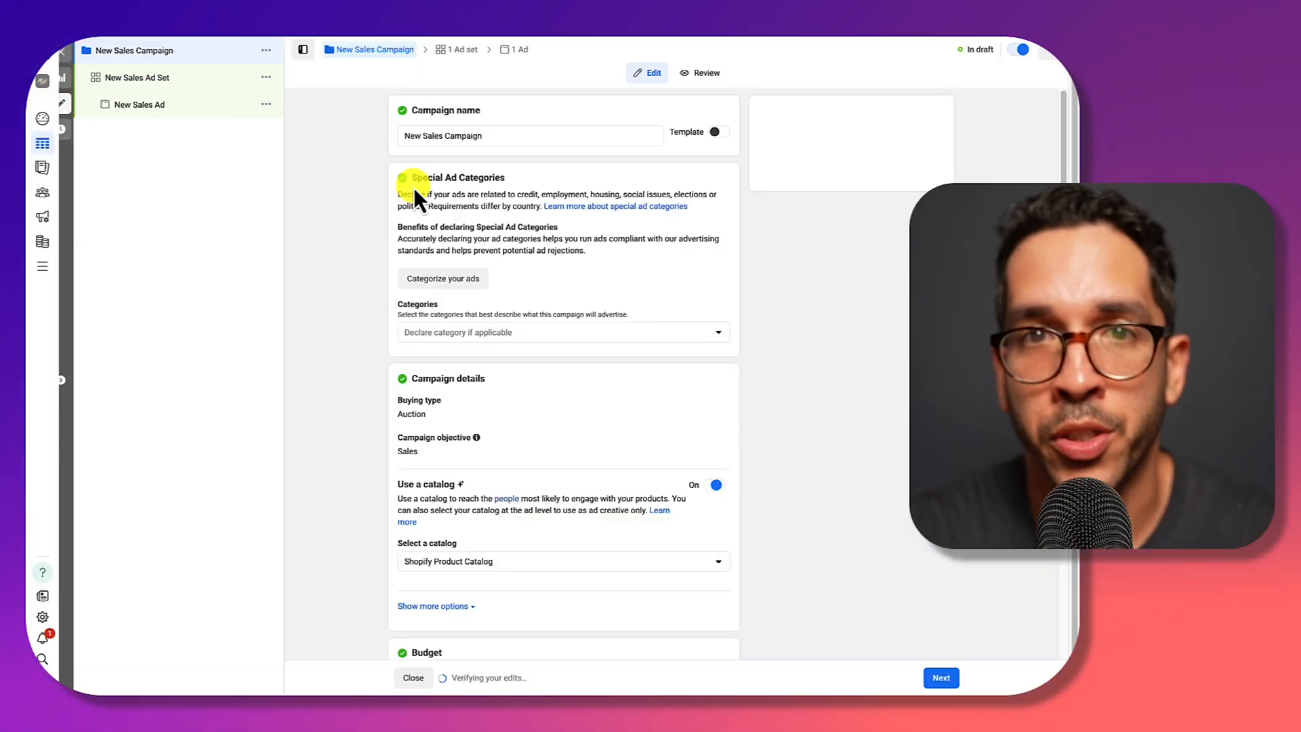
{"action": "left_click", "coordinate": [137, 78]}
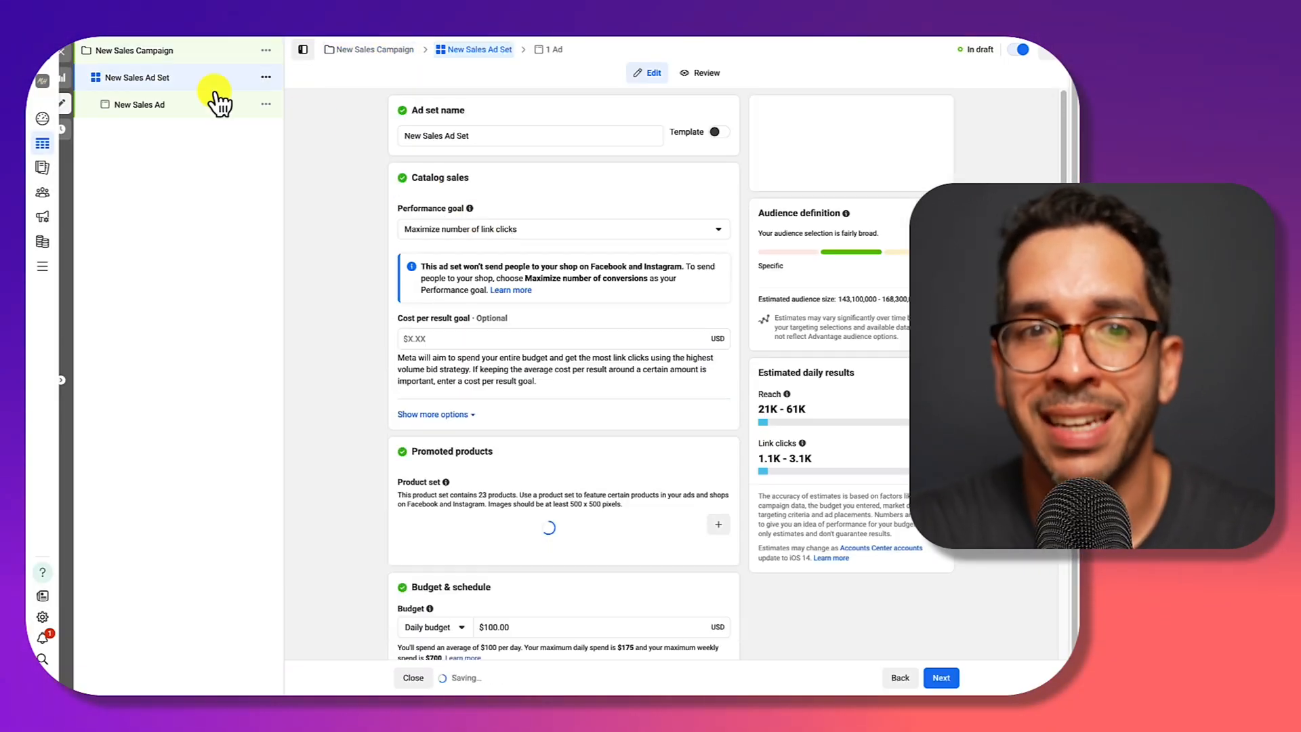
{"action": "left_click", "coordinate": [562, 229]}
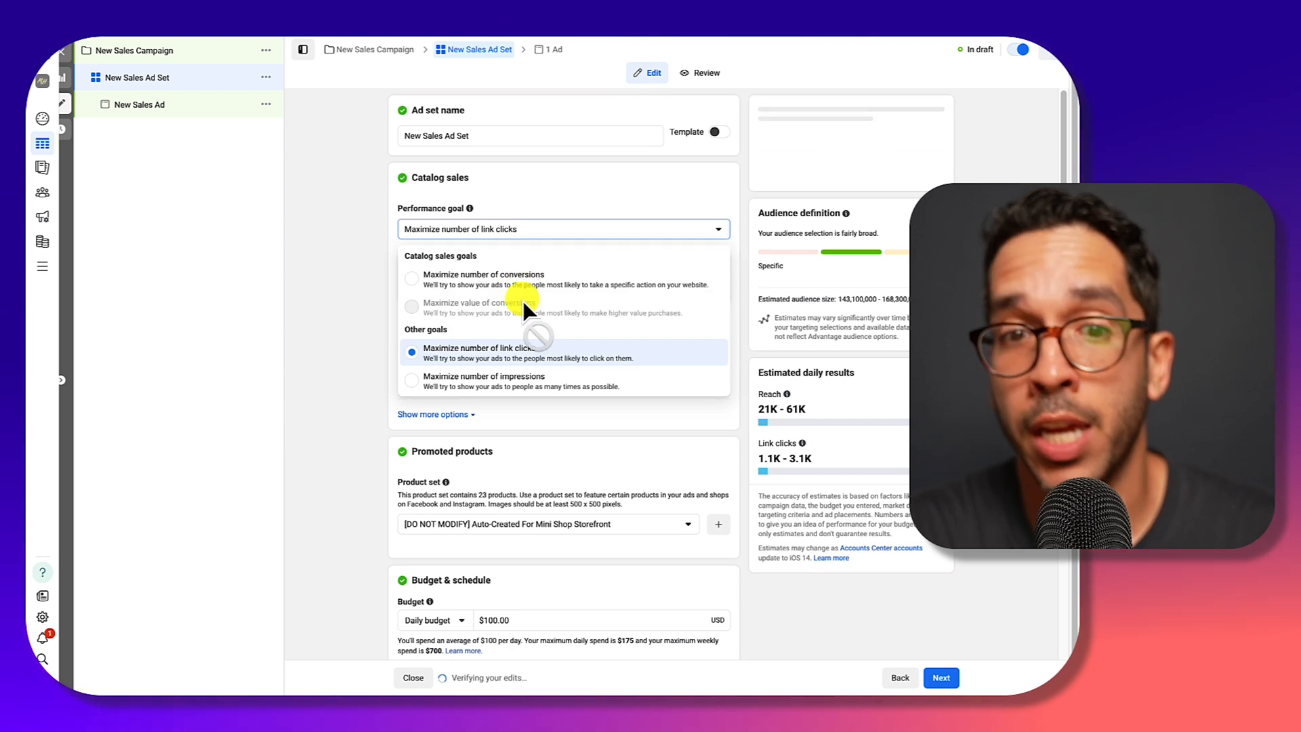
{"action": "left_click", "coordinate": [485, 278]}
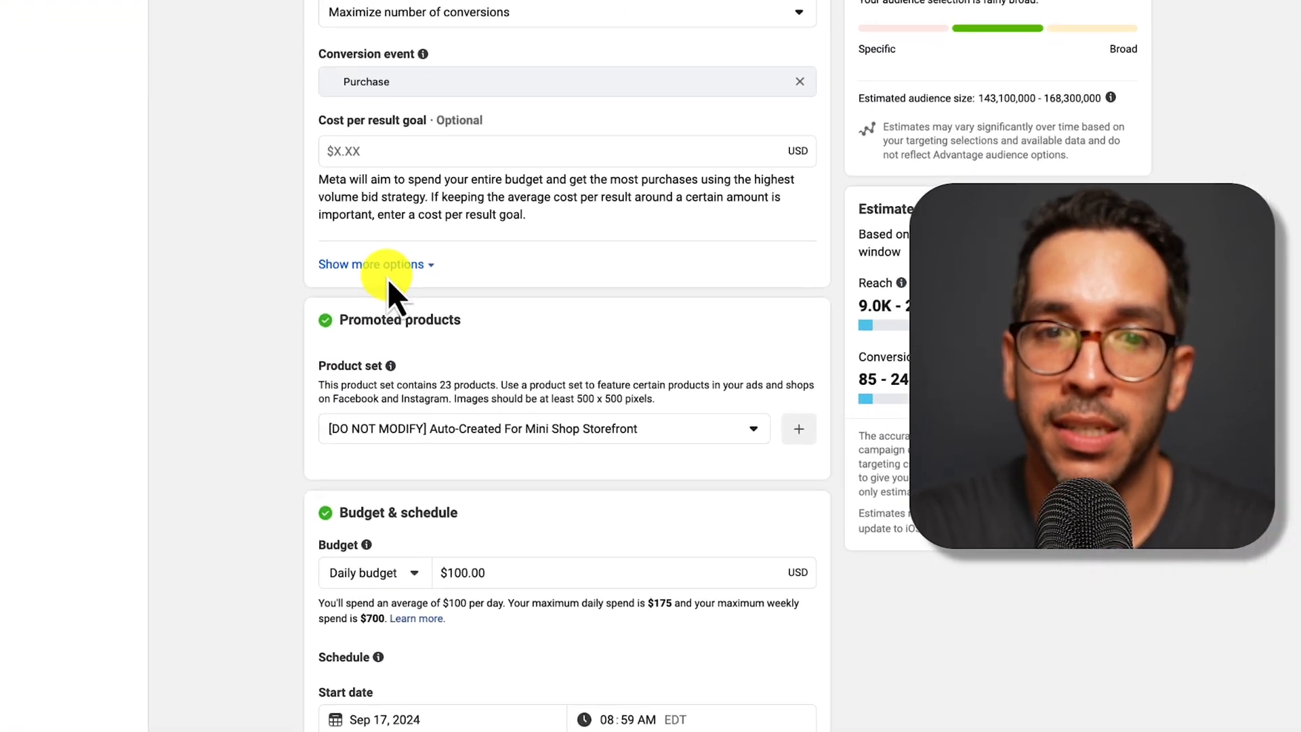
{"action": "left_click", "coordinate": [371, 265]}
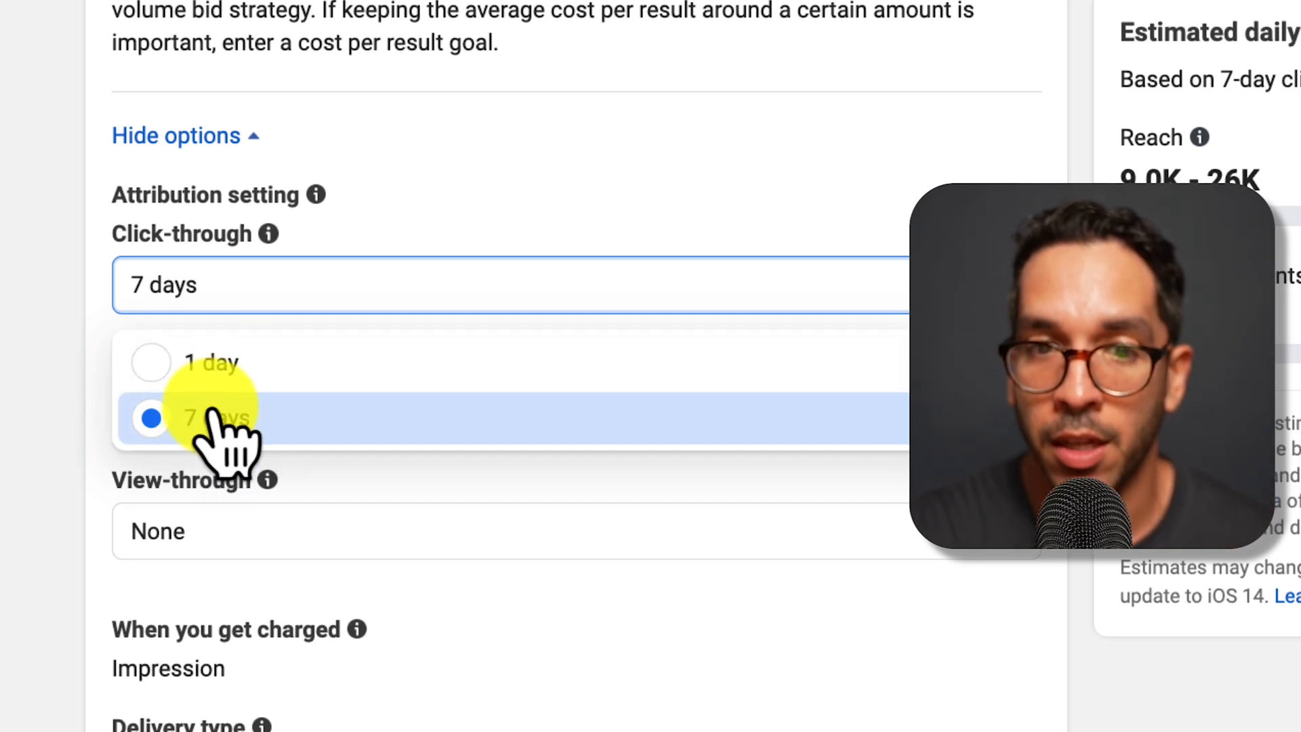
Step: Set click-through attribution to 1 day, leaving view-through at None
{"action": "left_click", "coordinate": [209, 363]}
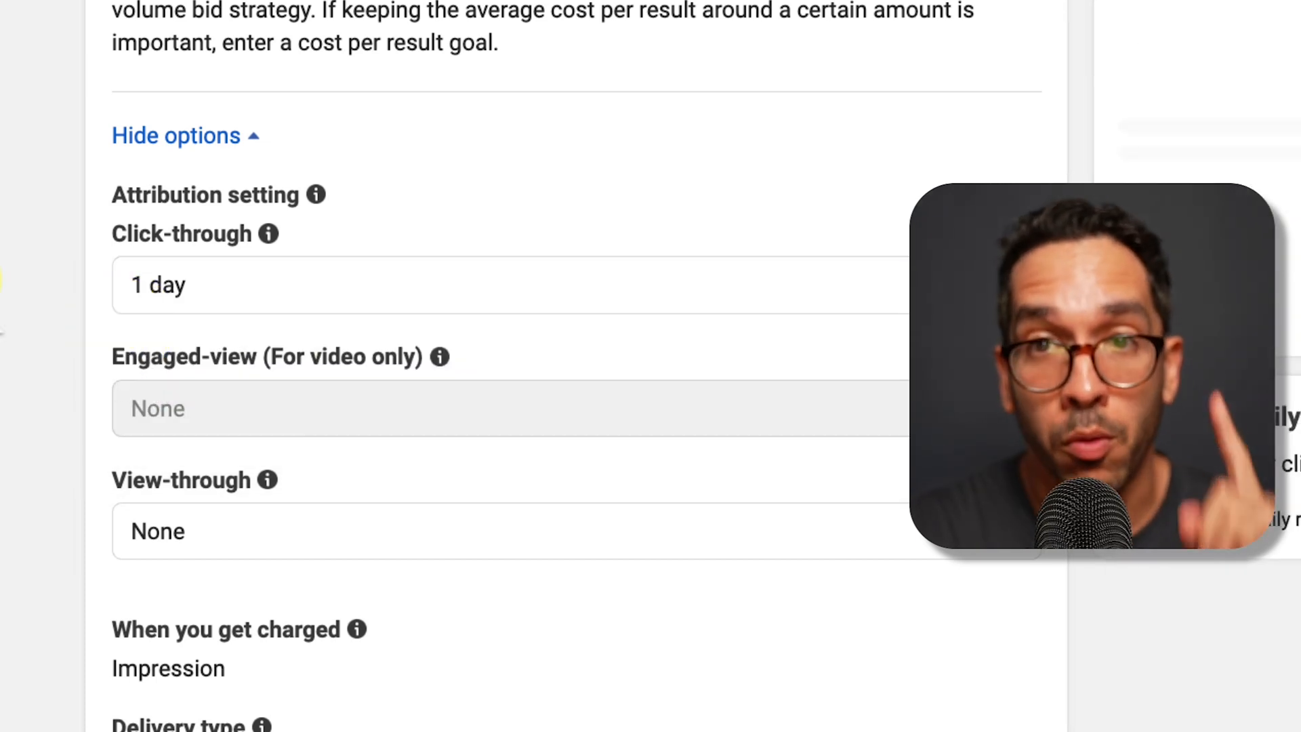